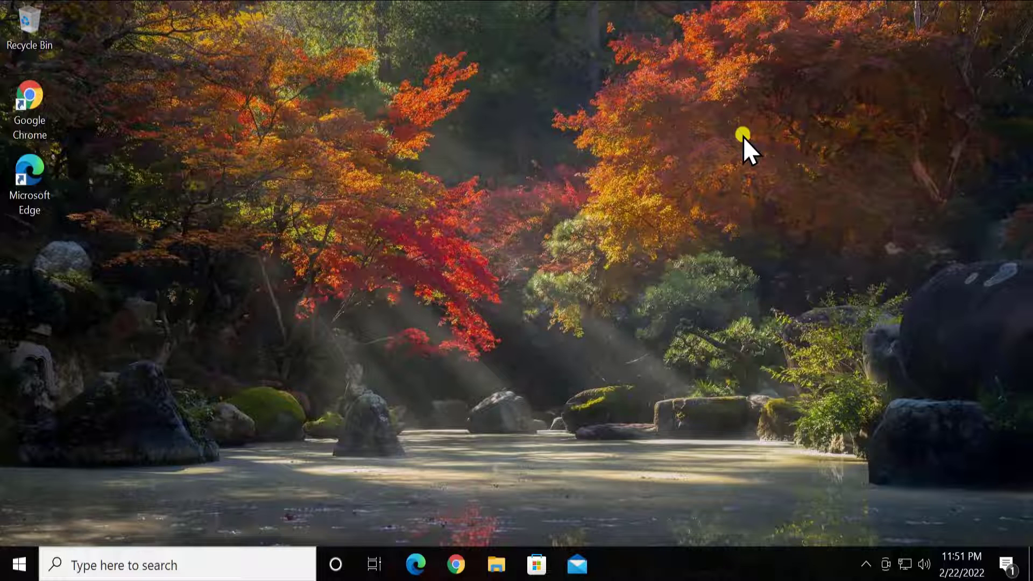
Launch sysdm.cpl from search and reach Performance Settings via the Advanced system page
text(sysdm.cpl)
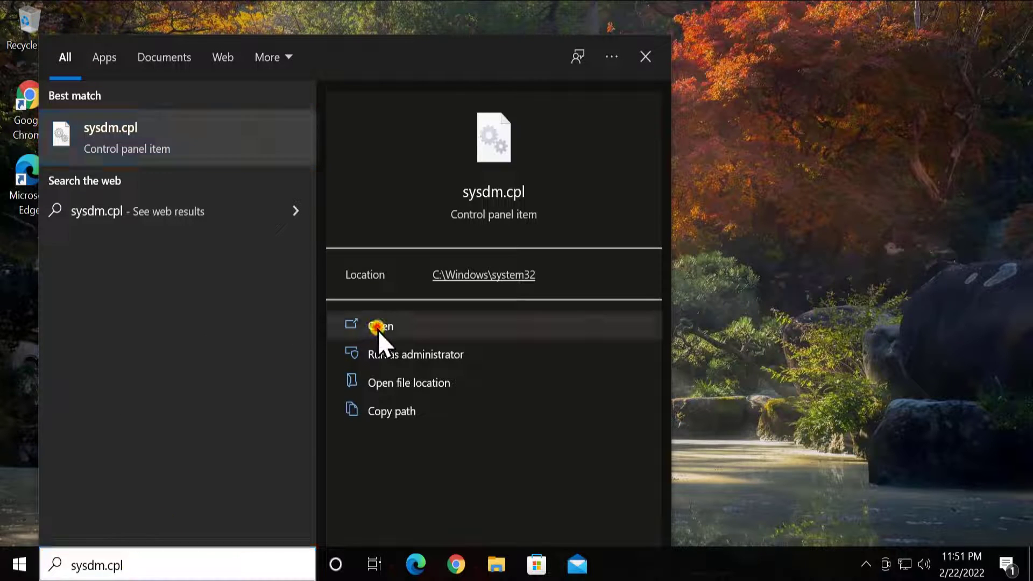
click(380, 326)
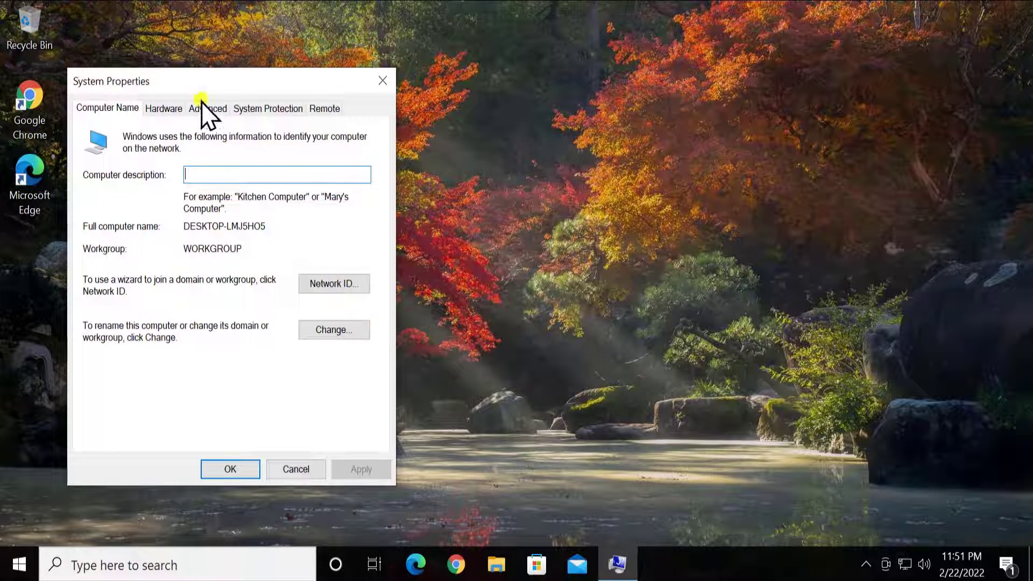
click(206, 108)
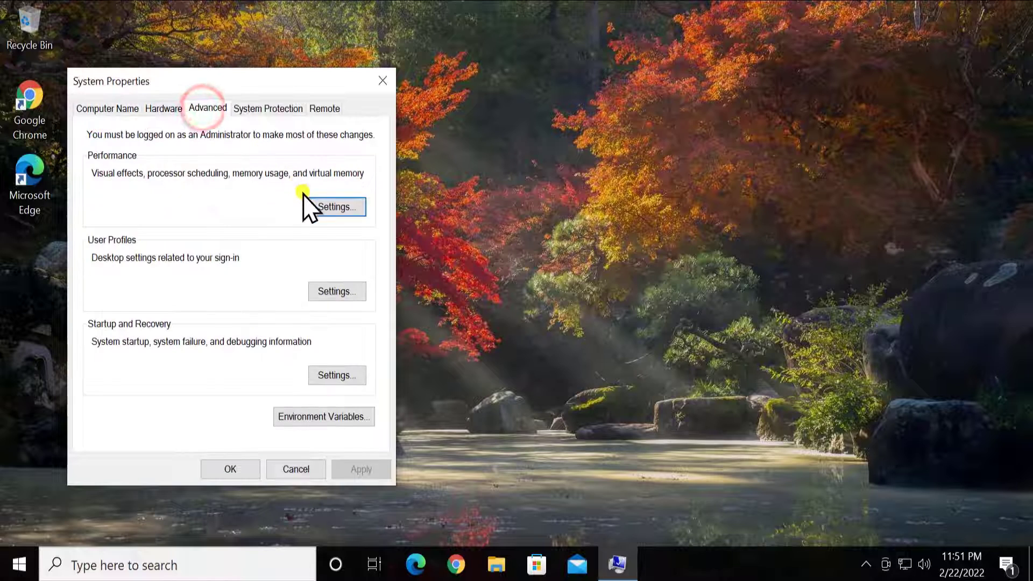
click(337, 207)
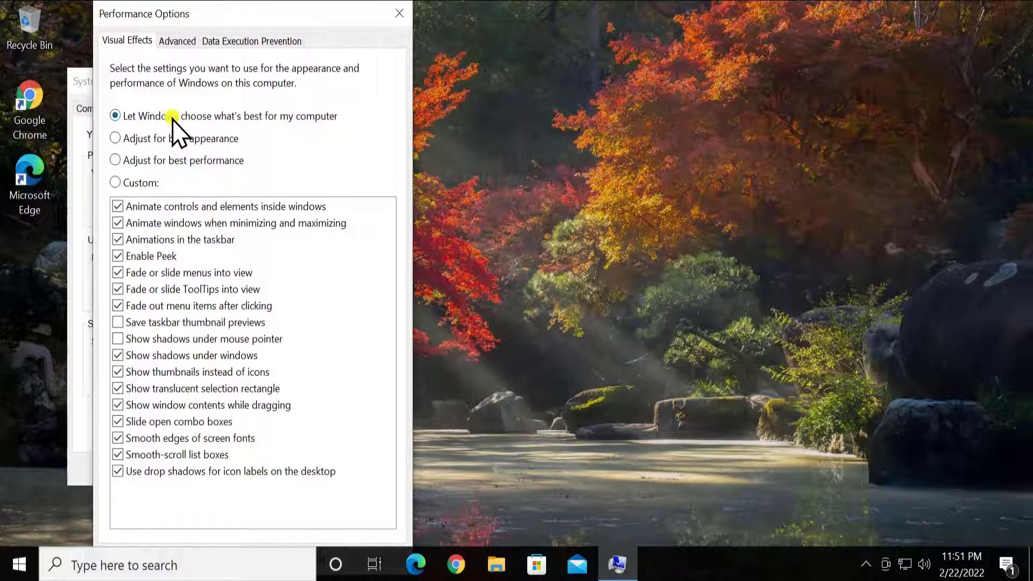
mouse_move(286, 131)
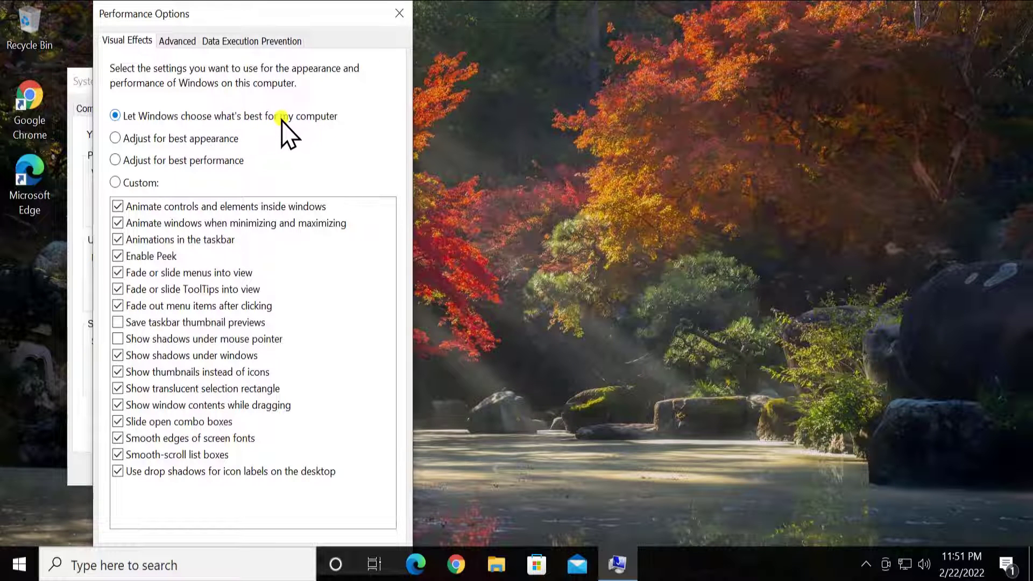
mouse_move(274, 146)
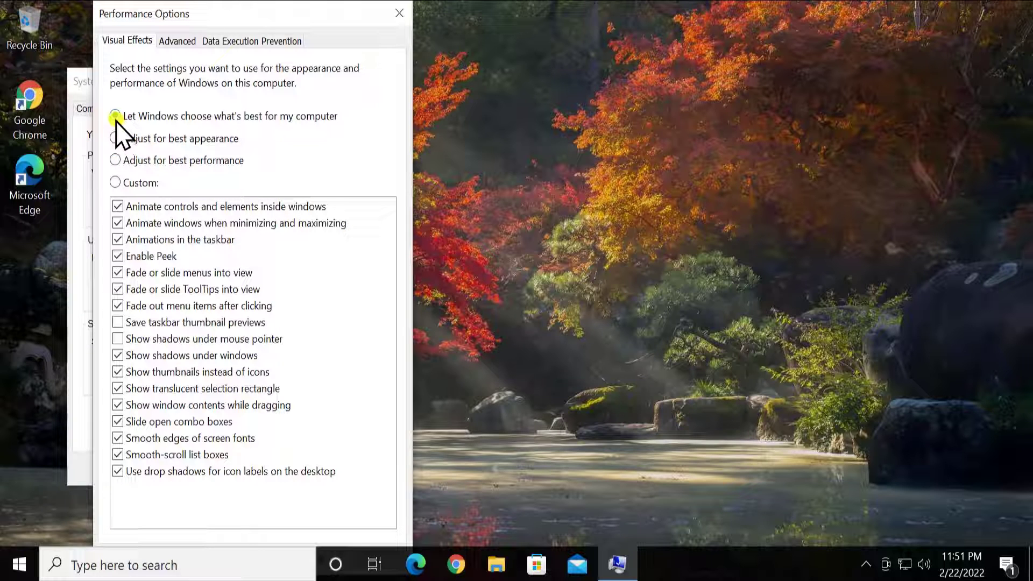
Choose 'Let Windows choose what's best for my computer' and close Performance Options
click(117, 116)
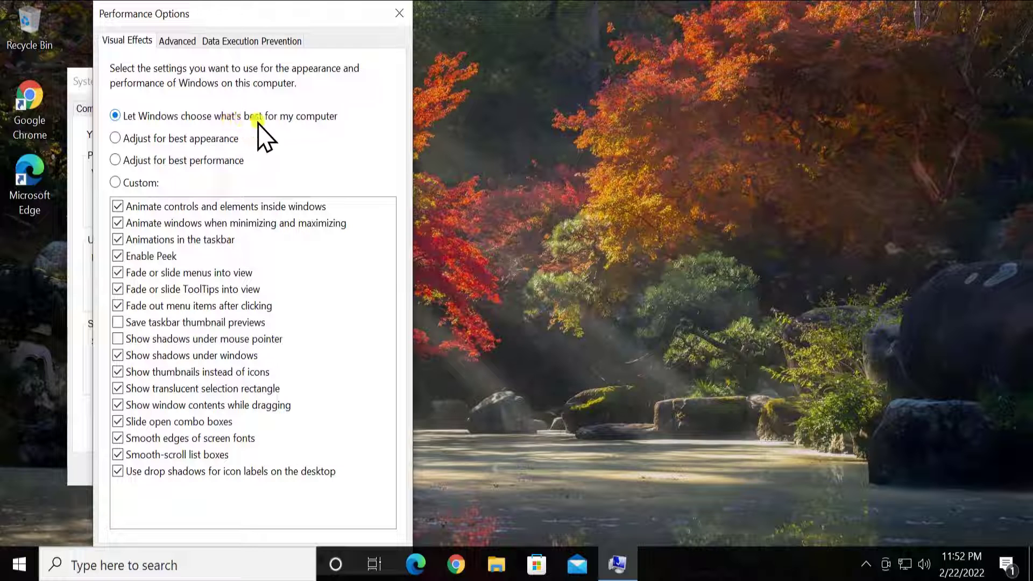
mouse_move(227, 315)
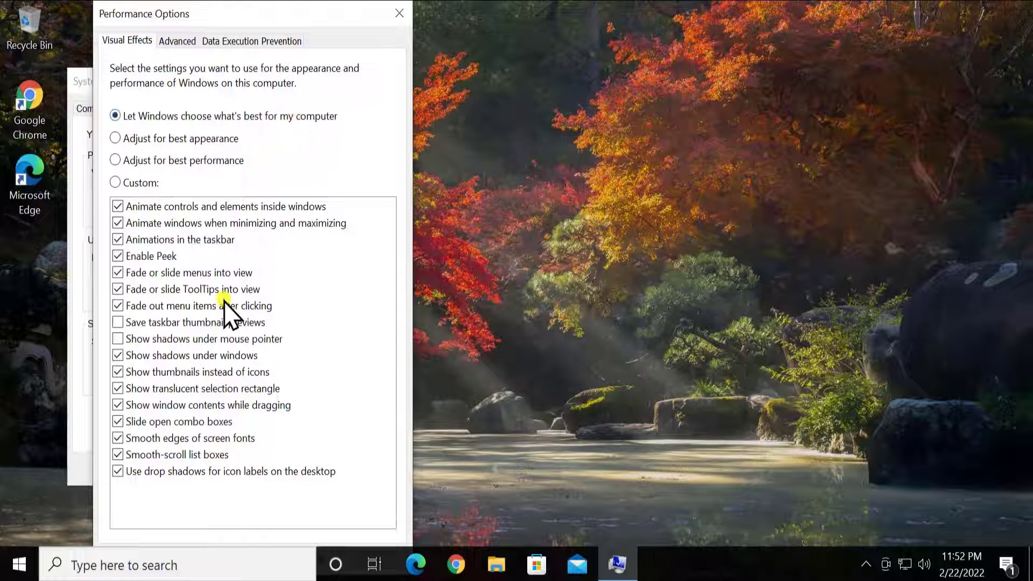
mouse_move(352, 136)
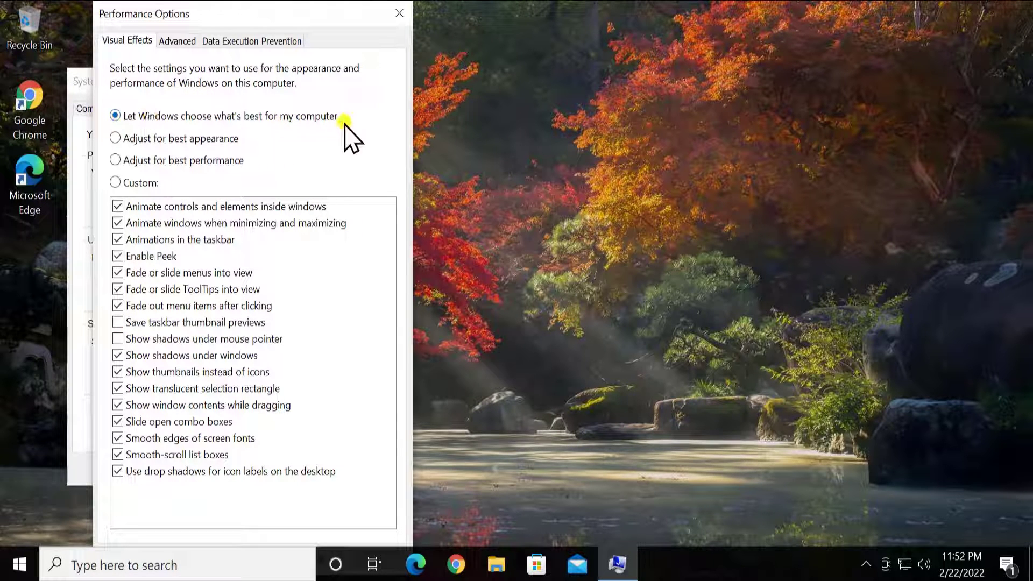
mouse_move(375, 90)
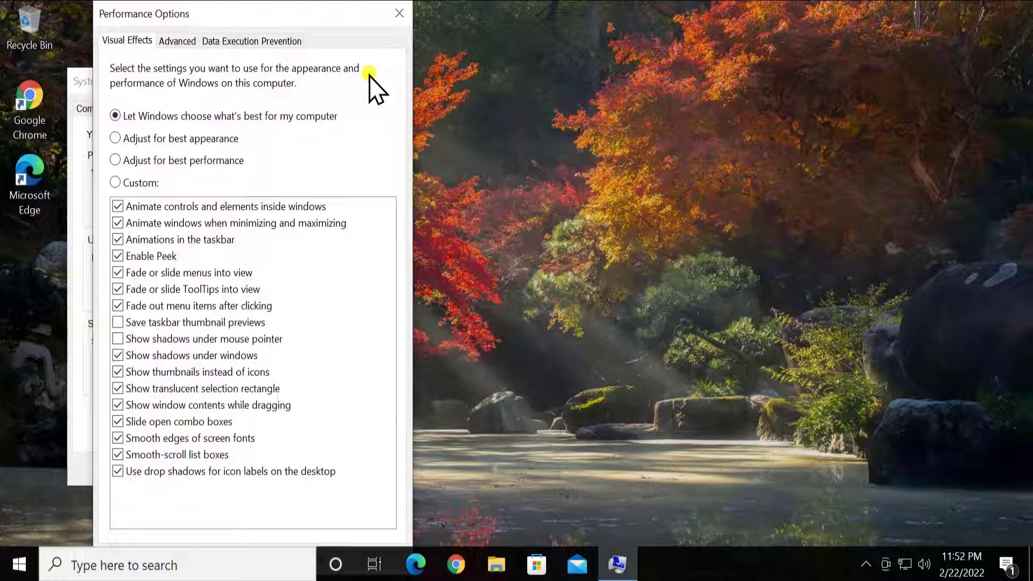
mouse_move(205, 251)
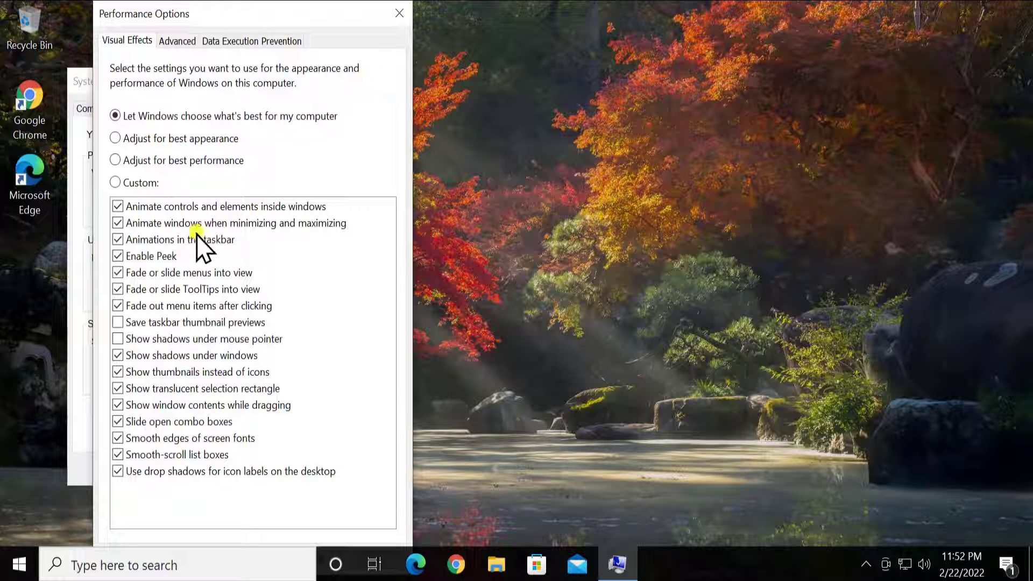
mouse_move(346, 184)
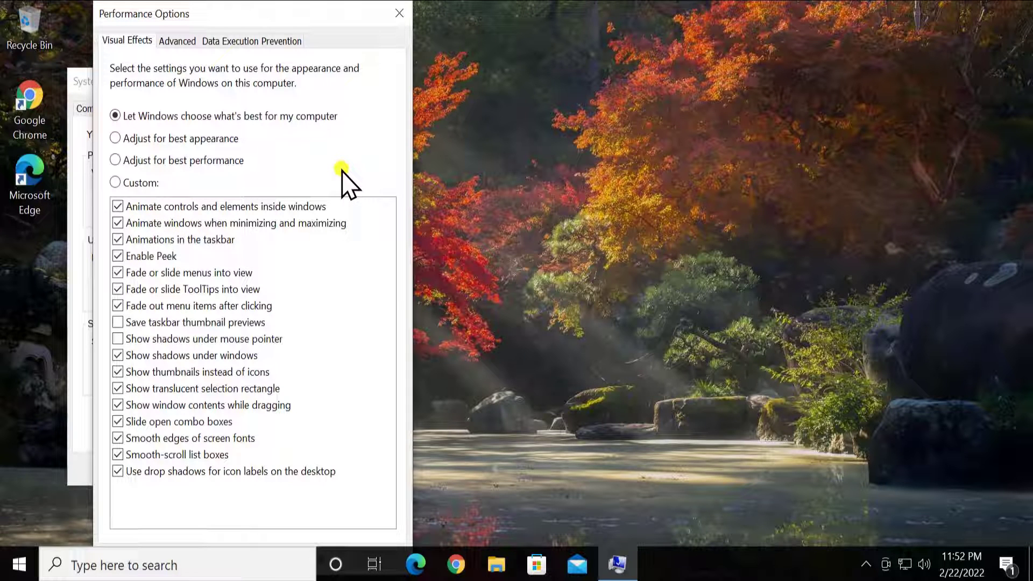
mouse_move(399, 13)
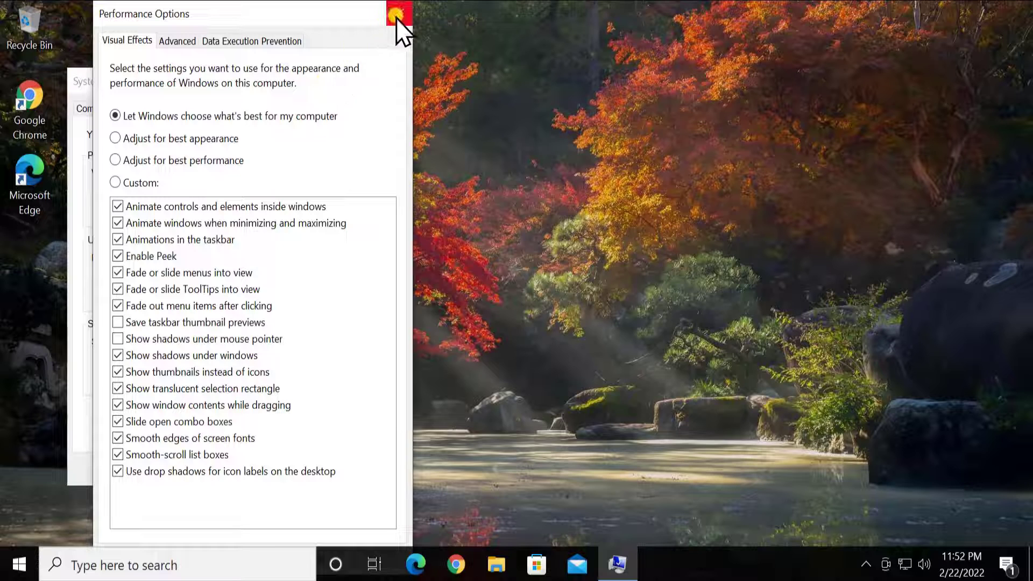
click(397, 13)
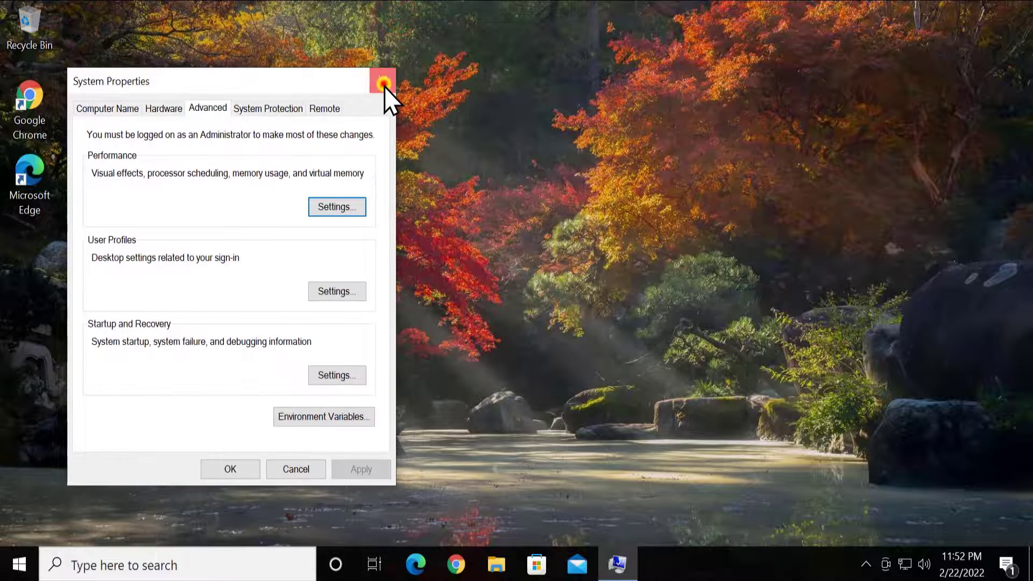
Close System Properties and launch Control Panel from a new Windows search
click(383, 81)
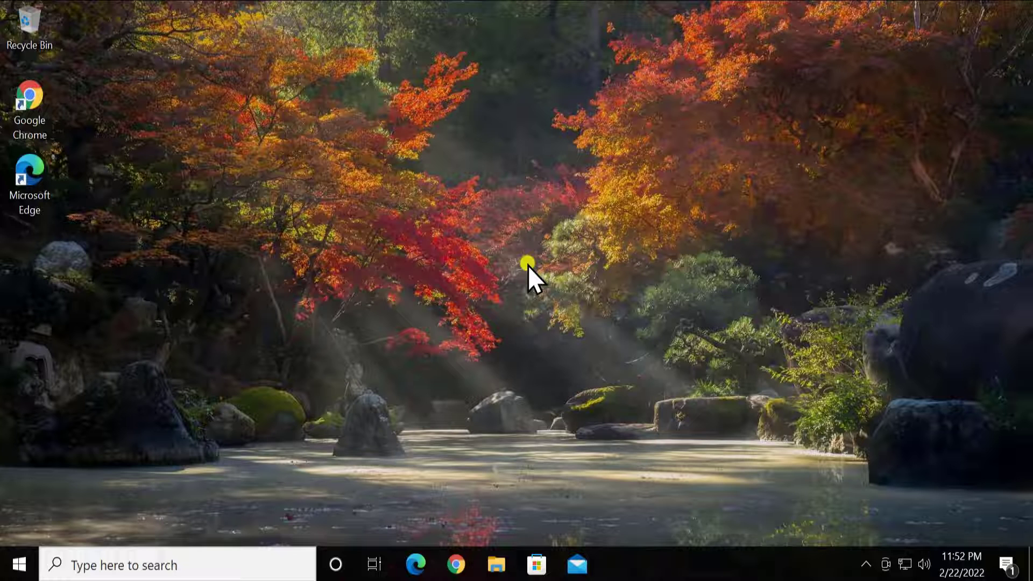
mouse_move(468, 274)
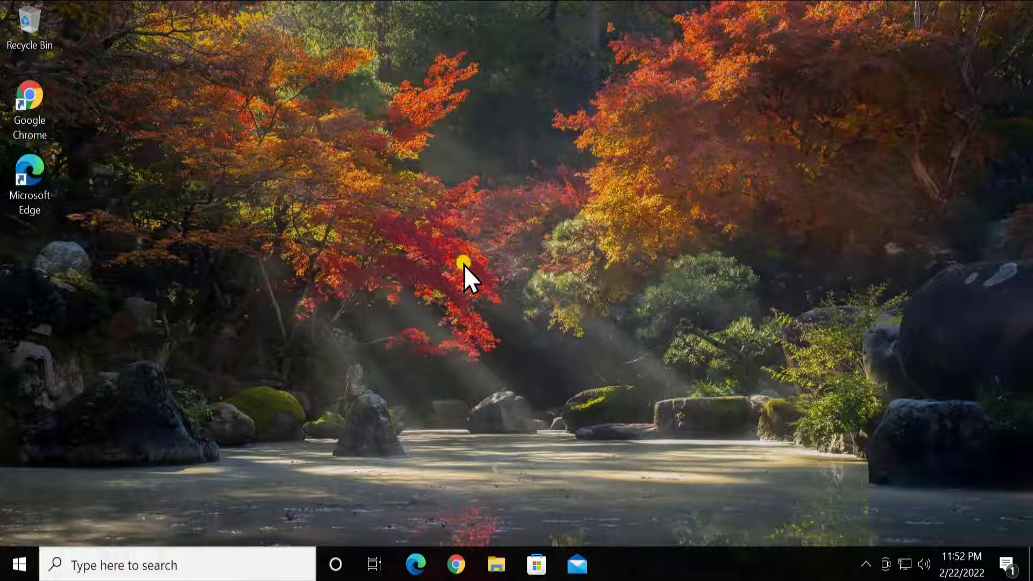
click(191, 565)
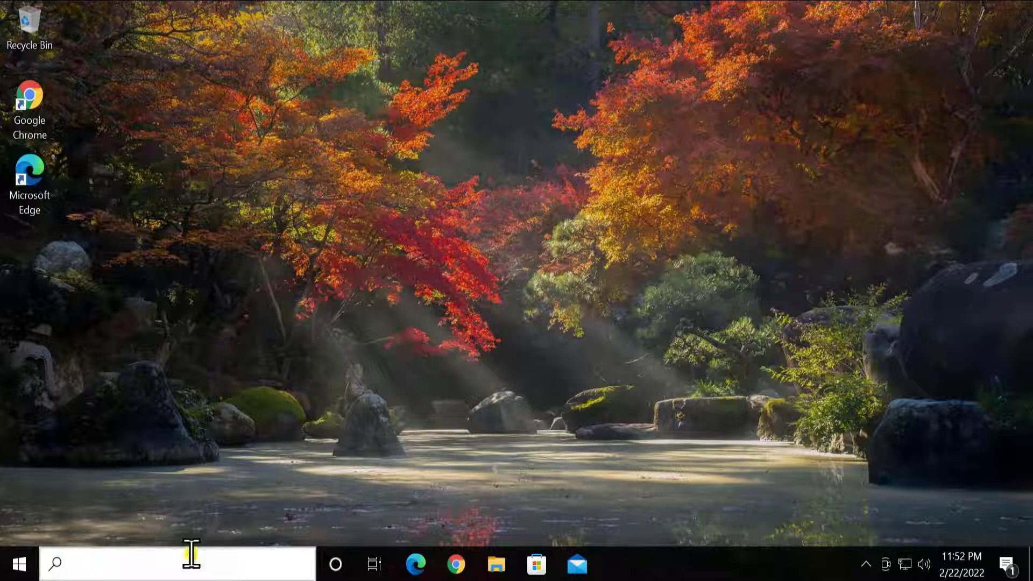
text(d)
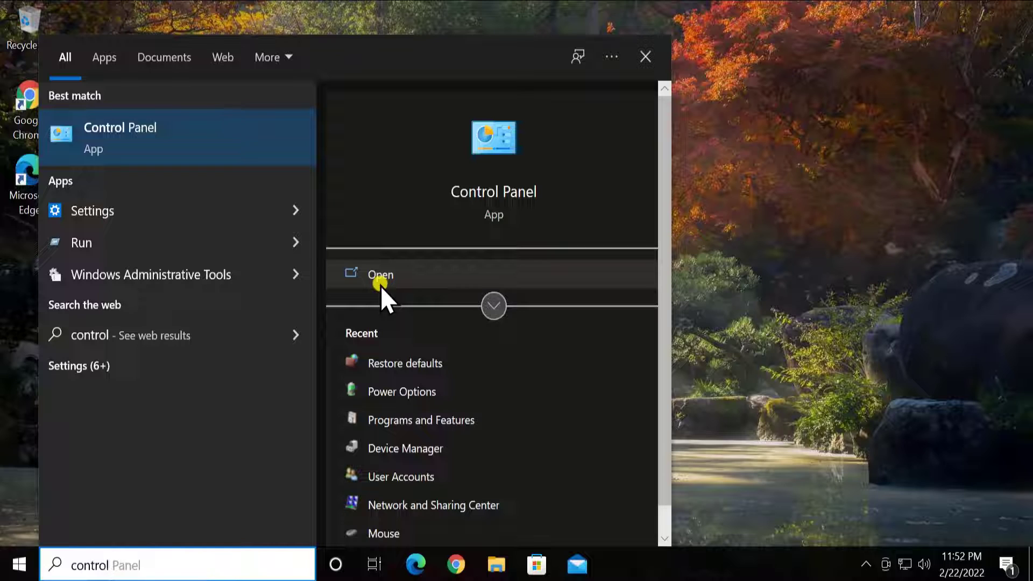
click(380, 274)
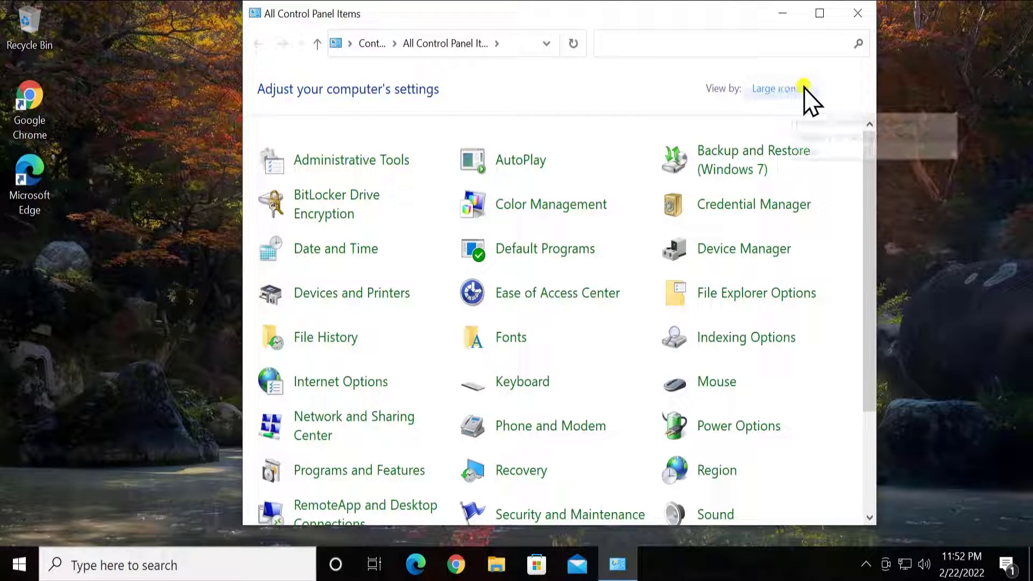
Set View by to Category and enter the Appearance and Personalization page
click(777, 88)
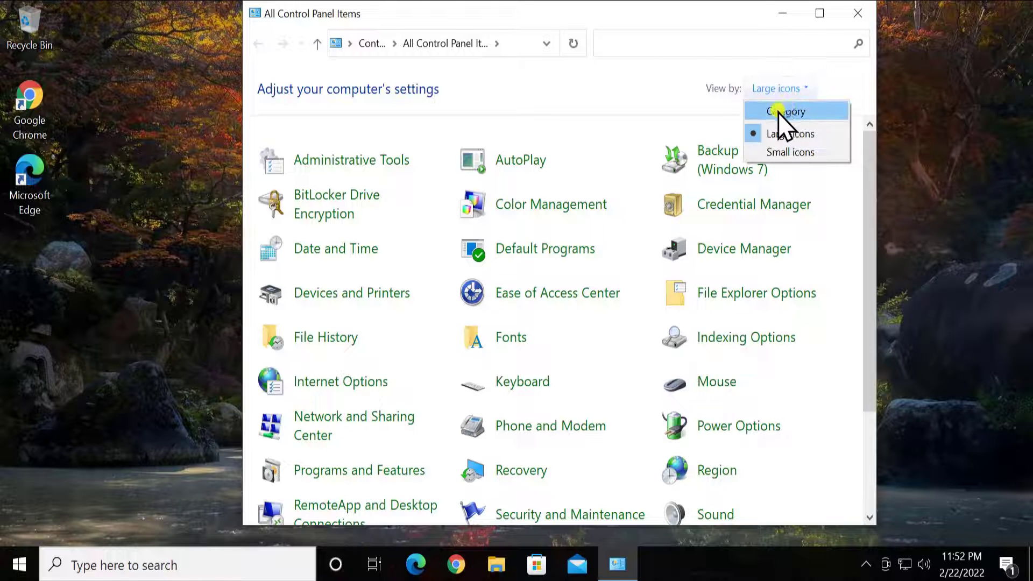
click(782, 110)
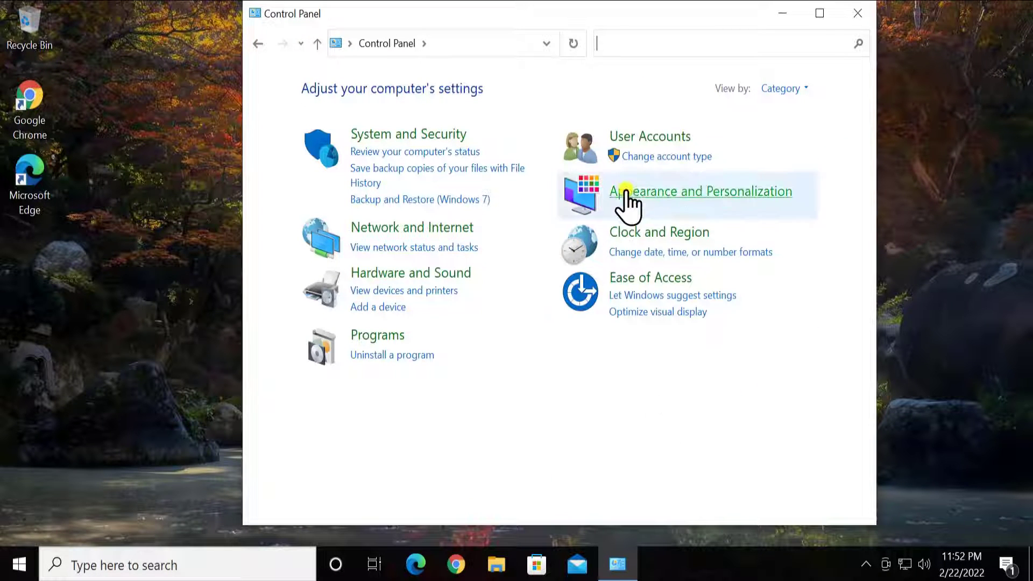
click(784, 87)
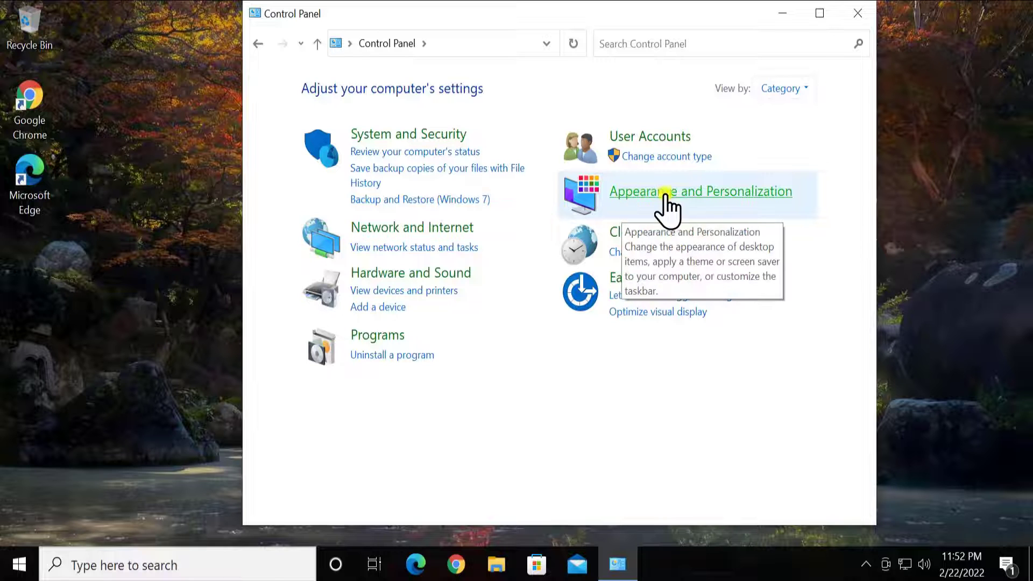
mouse_move(746, 207)
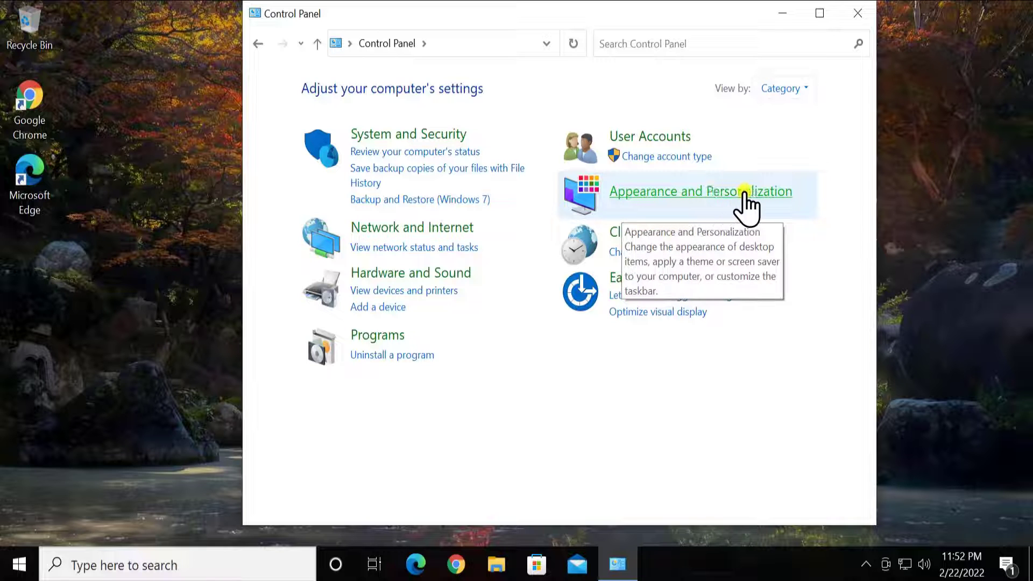
click(699, 192)
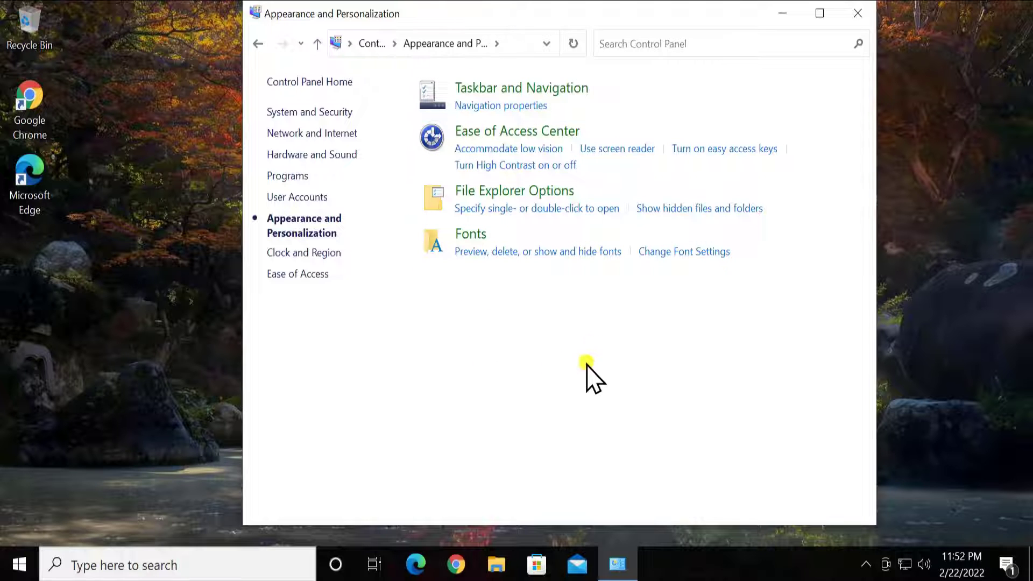
mouse_move(471, 237)
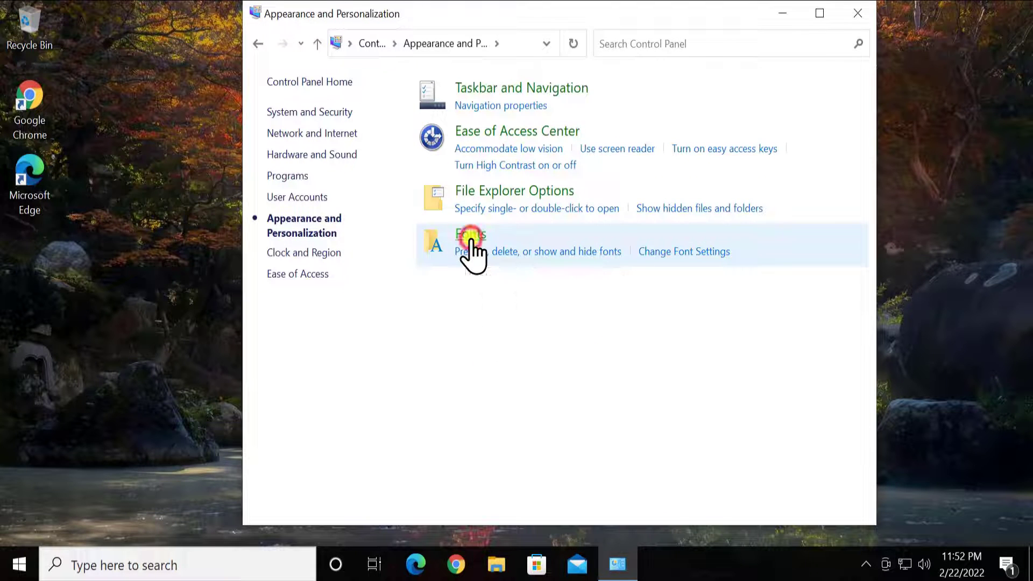
Go to Fonts and launch the ClearType Text Tuner
click(469, 236)
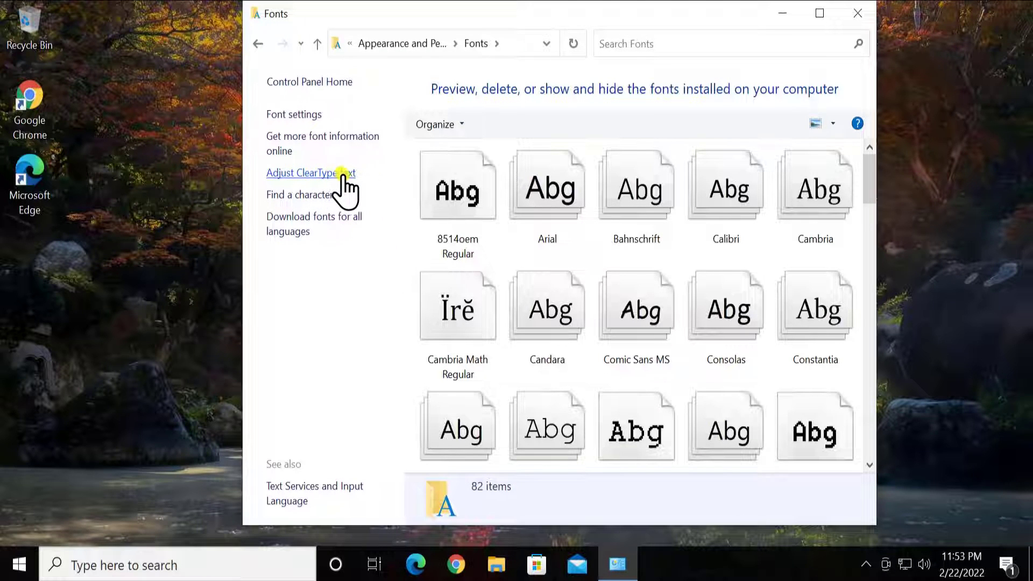
click(310, 172)
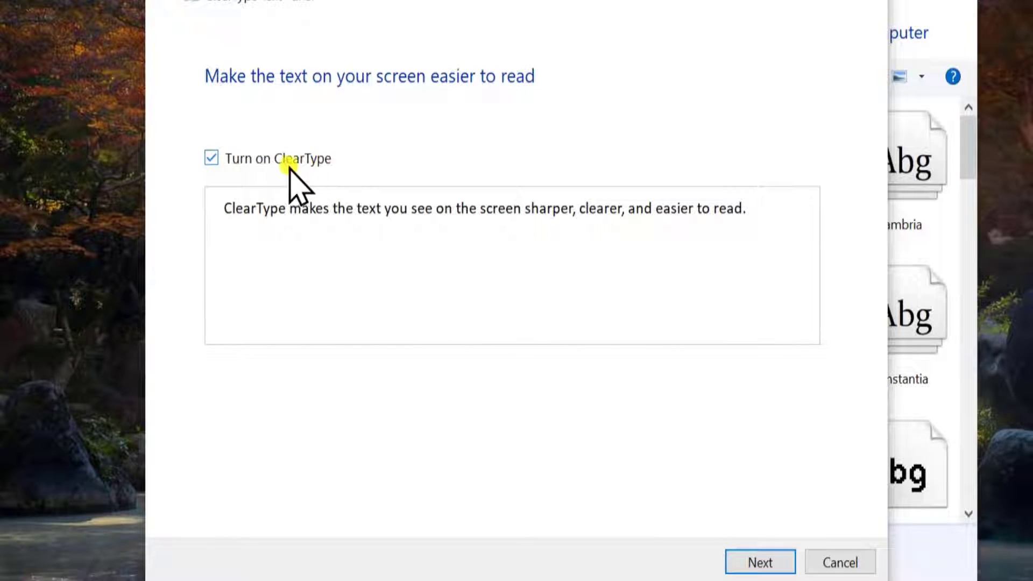
click(212, 157)
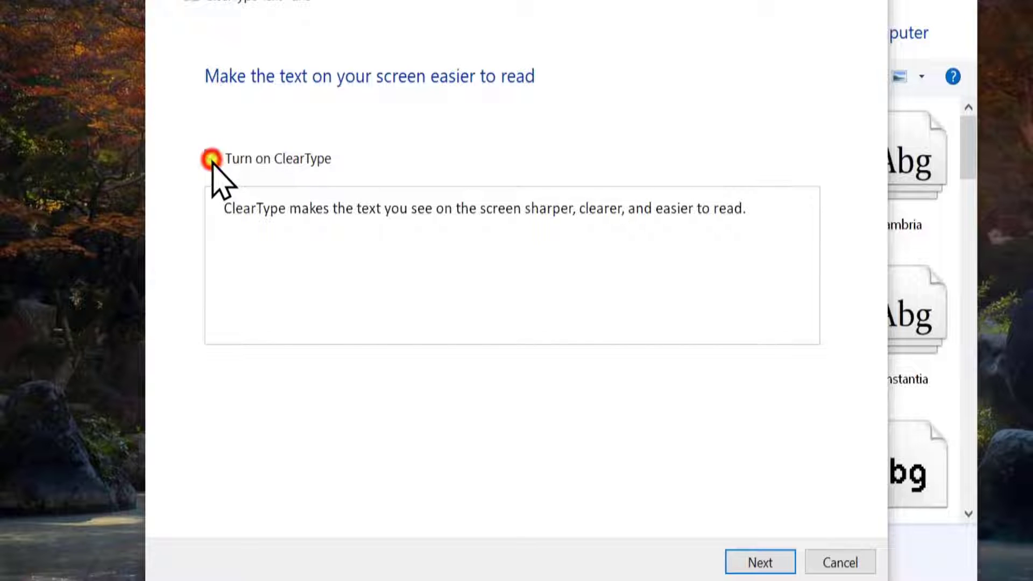
click(212, 158)
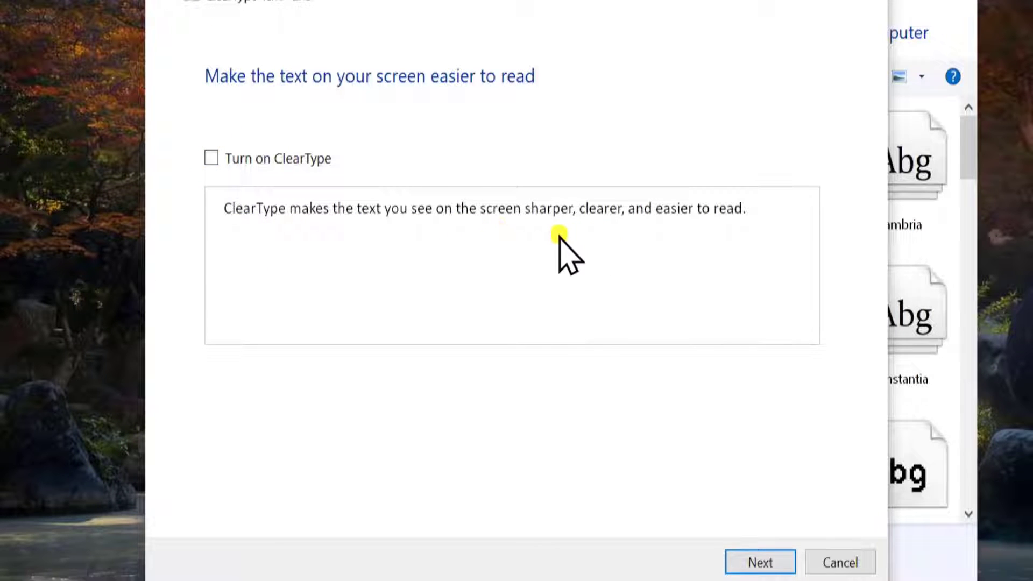
mouse_move(240, 245)
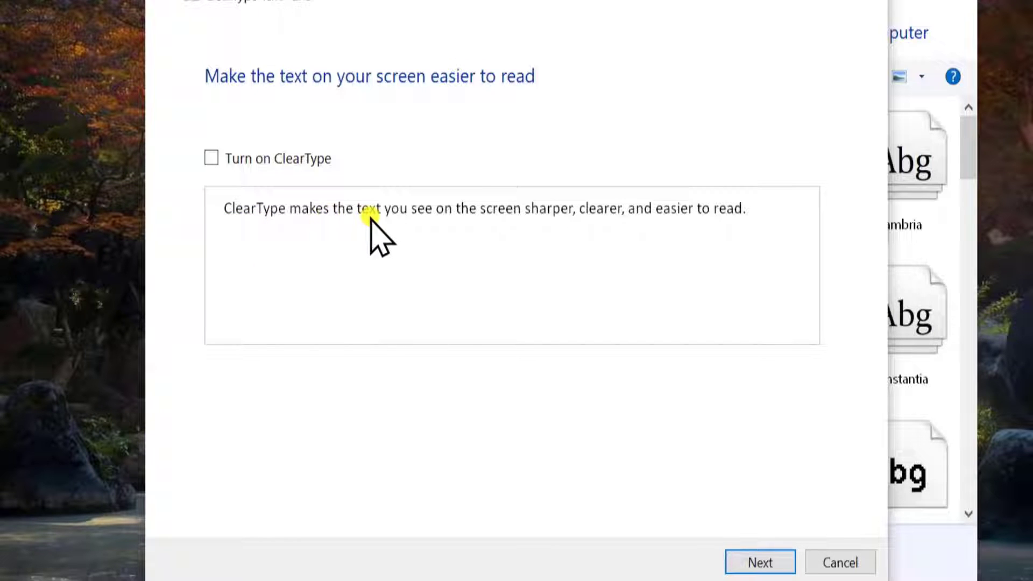
mouse_move(576, 244)
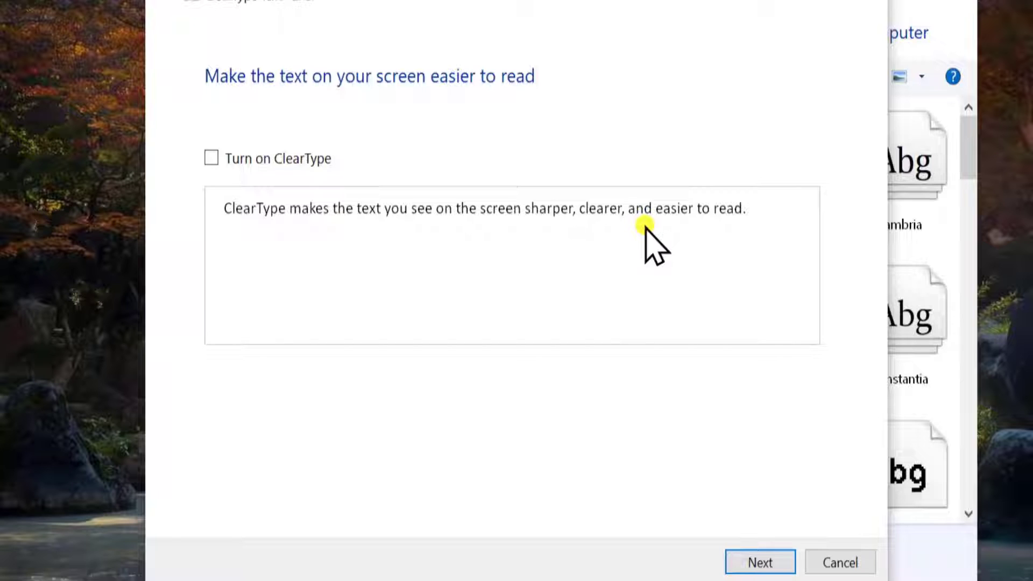
mouse_move(283, 165)
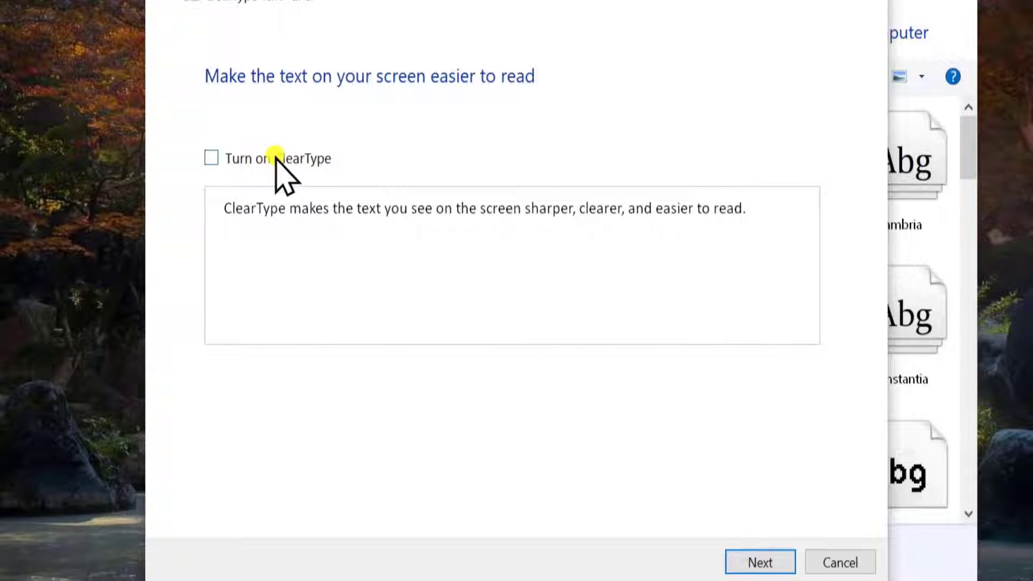
mouse_move(390, 177)
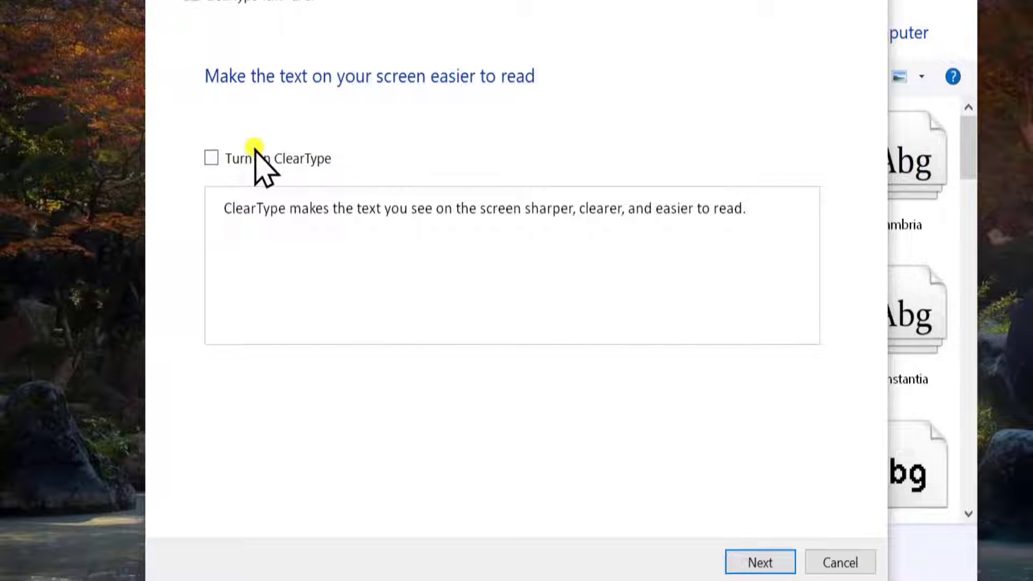
click(212, 159)
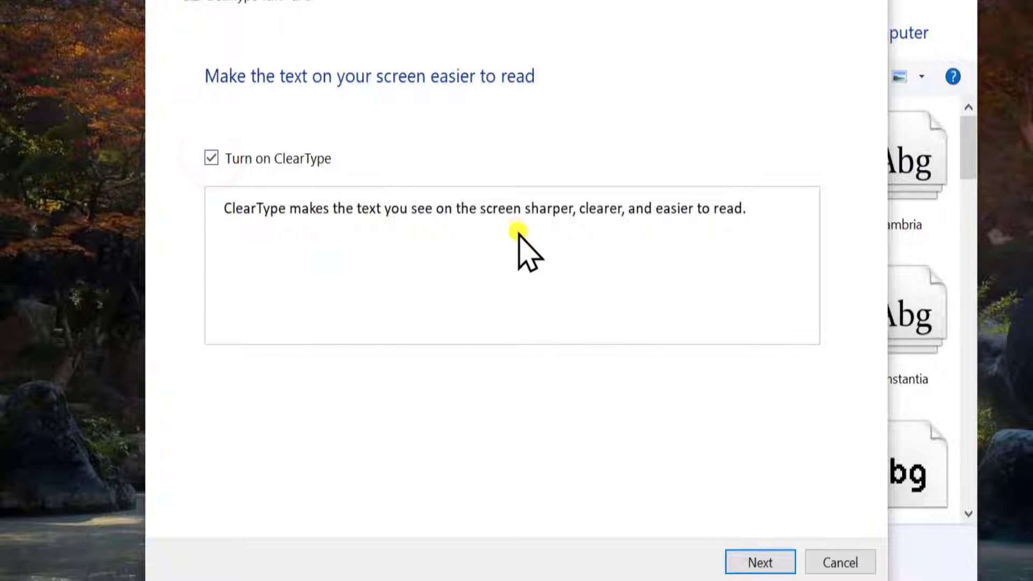
mouse_move(475, 244)
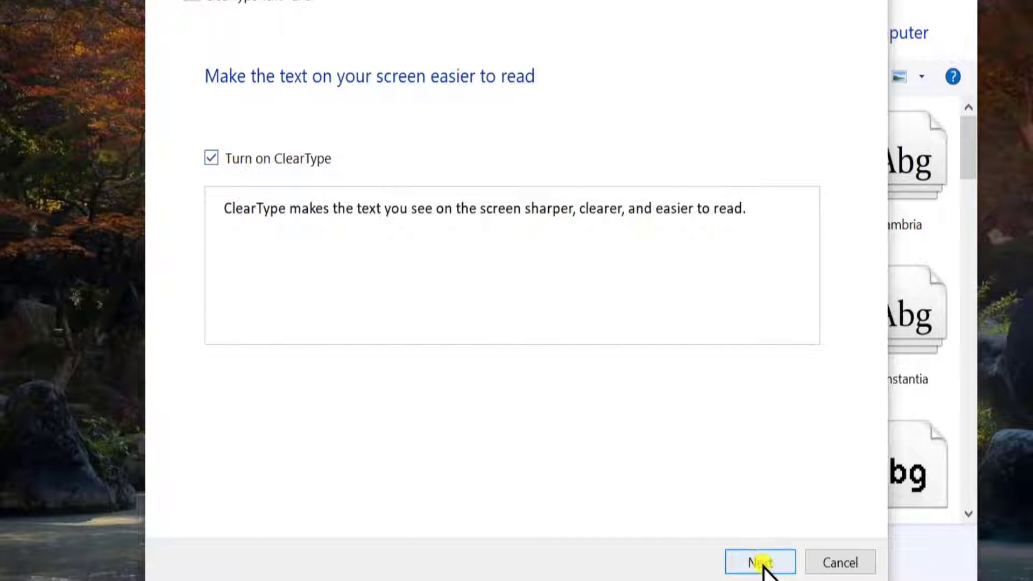
Keep ClearType on, choose the bottom-middle sample on step 2 and advance to step 3
click(758, 562)
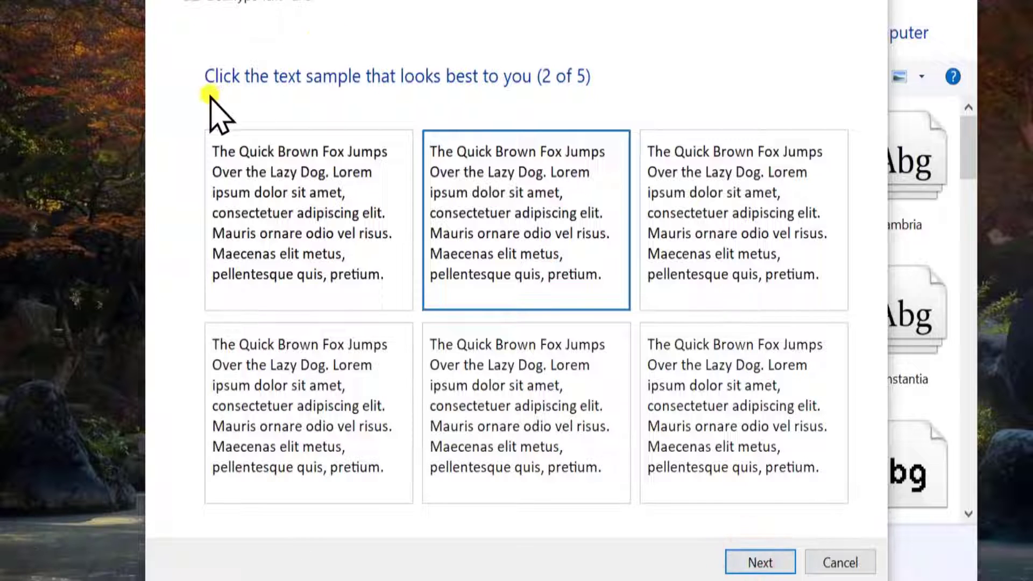
mouse_move(369, 105)
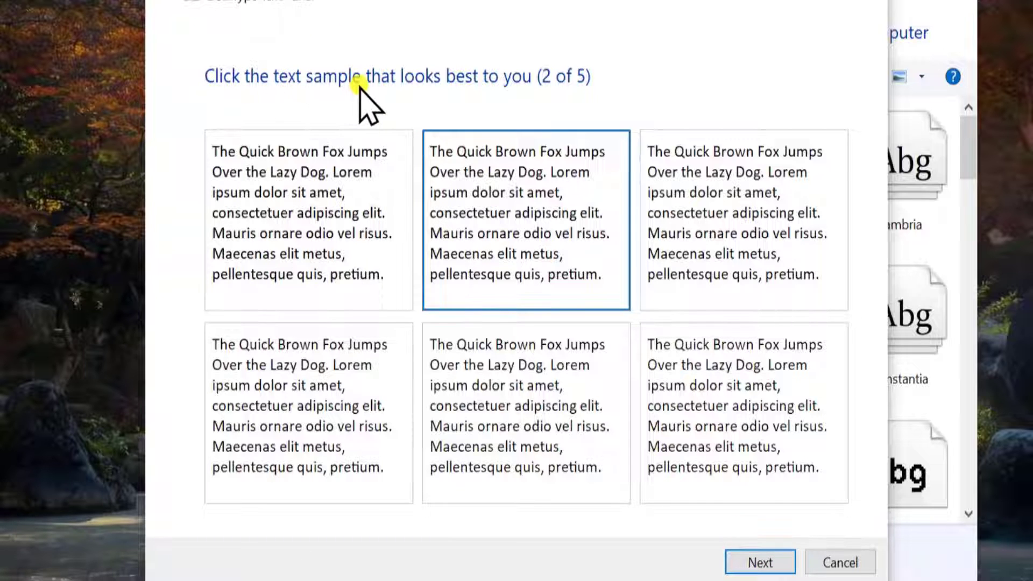
mouse_move(512, 109)
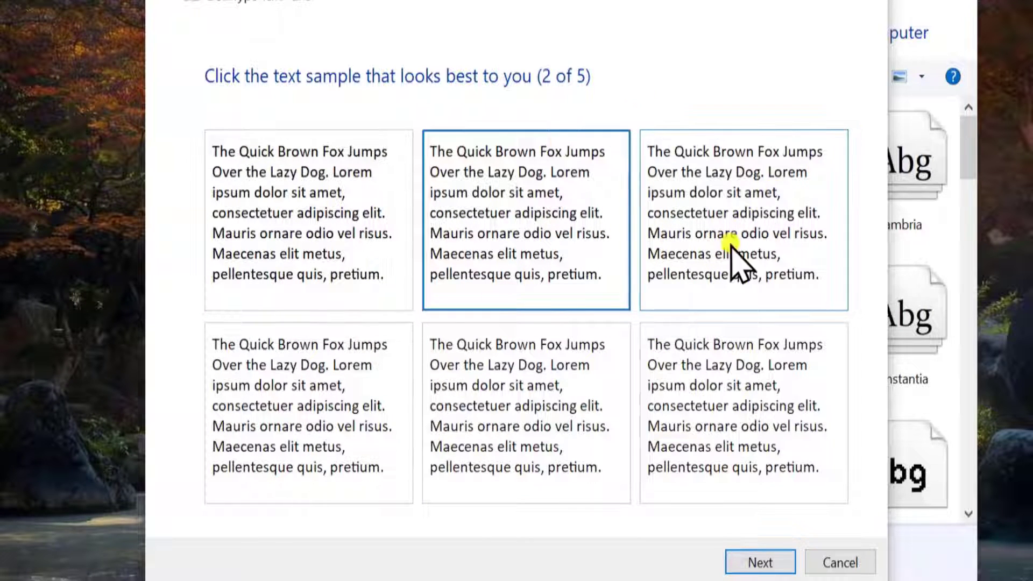
click(526, 412)
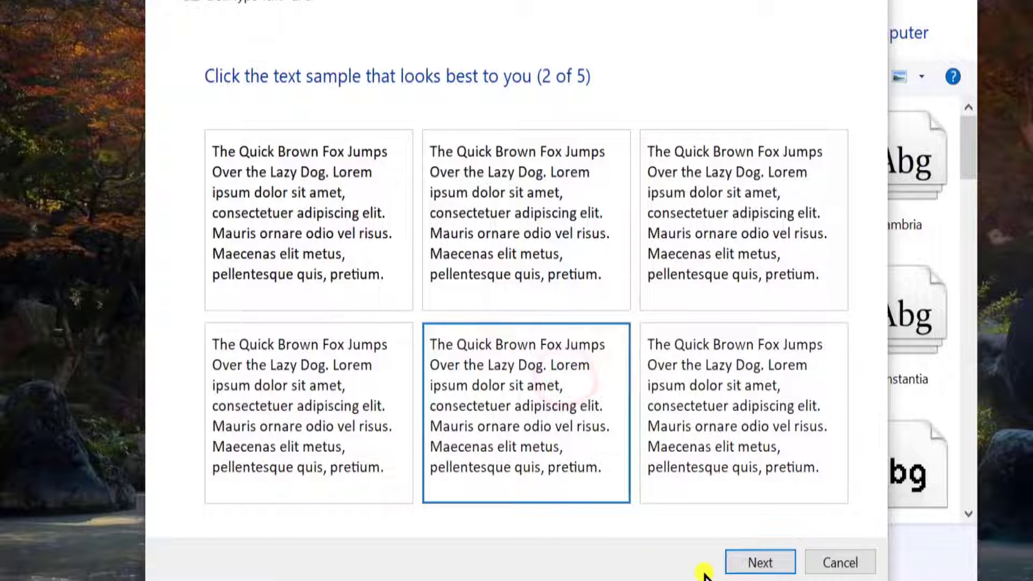
mouse_move(599, 405)
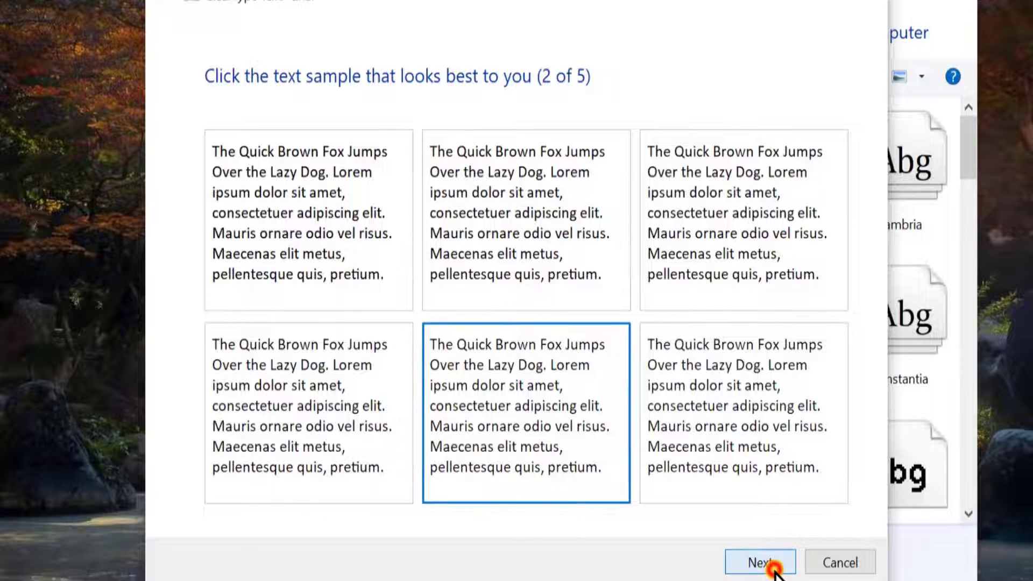
click(758, 562)
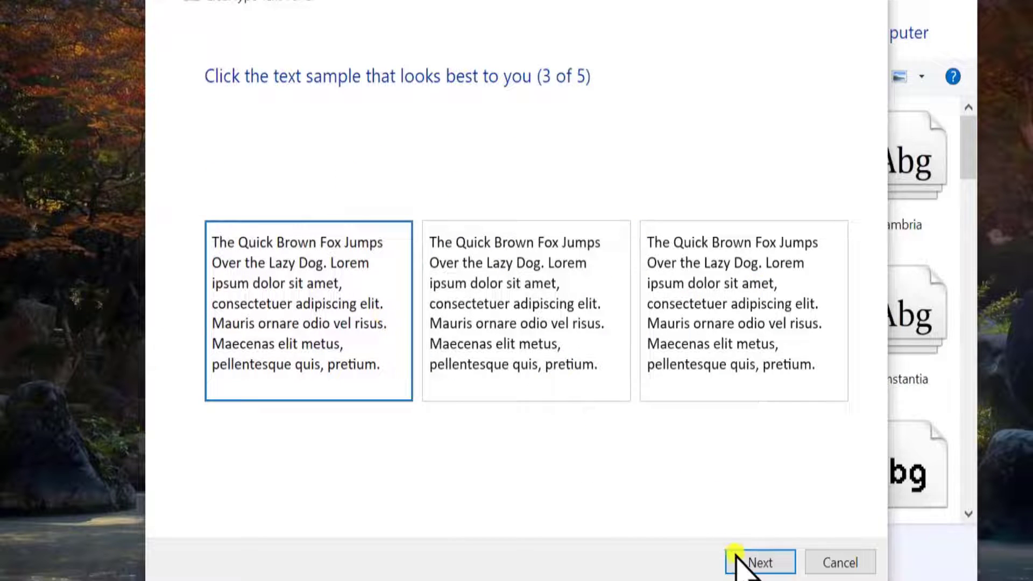
Accept step 3, try several samples on step 4, settle on the top-middle one and advance to step 5
click(757, 562)
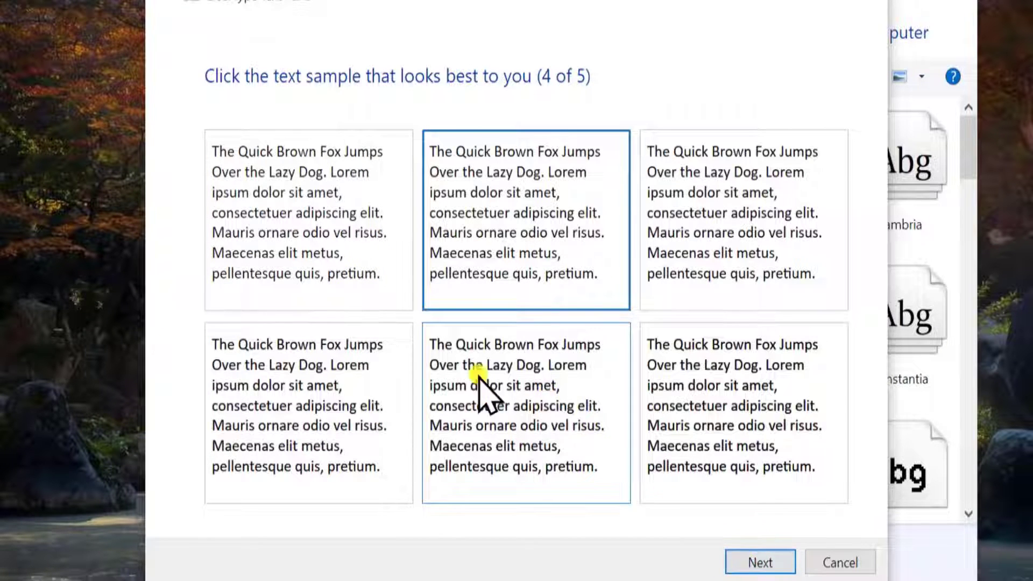
click(308, 409)
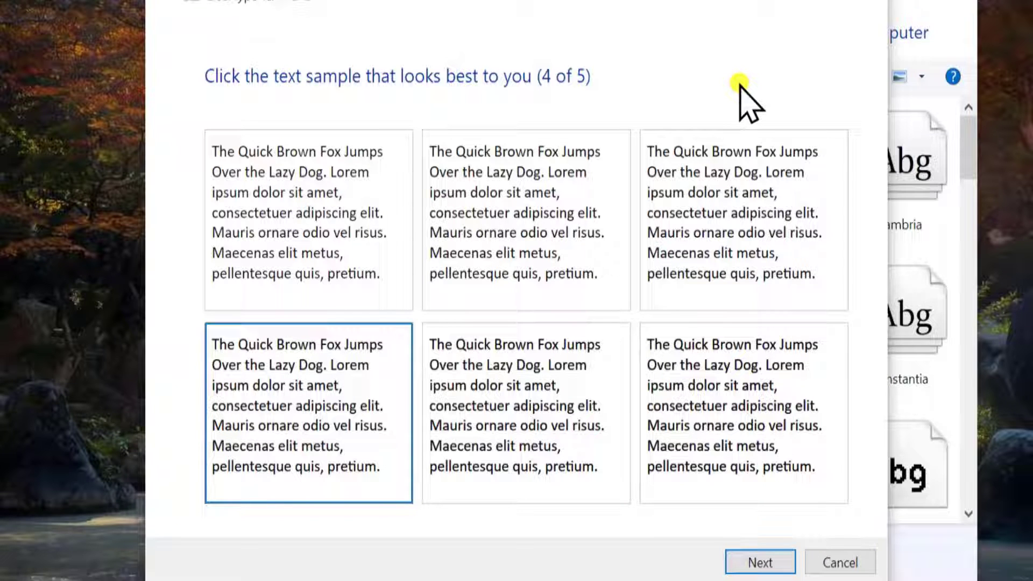
mouse_move(224, 122)
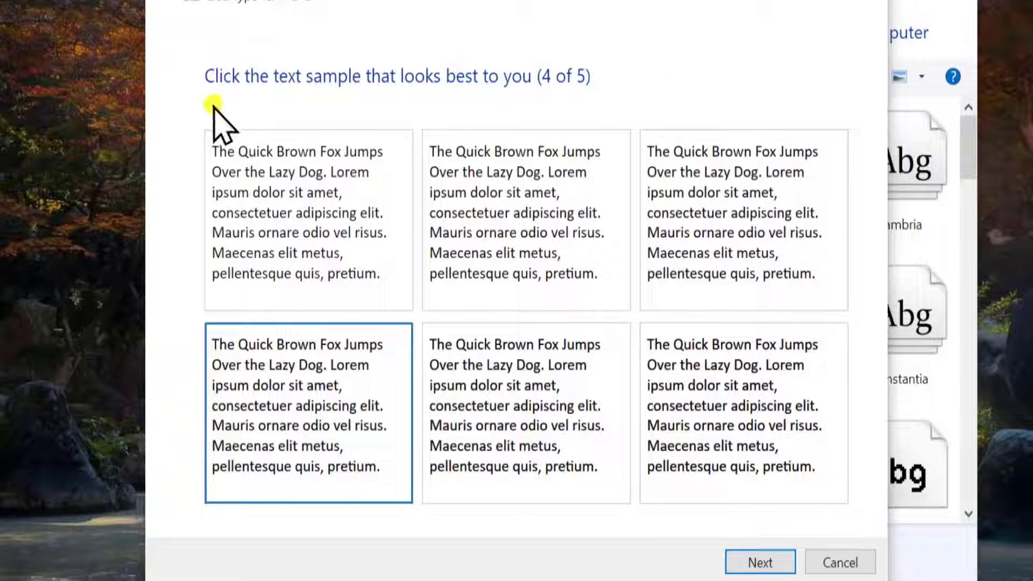
click(744, 412)
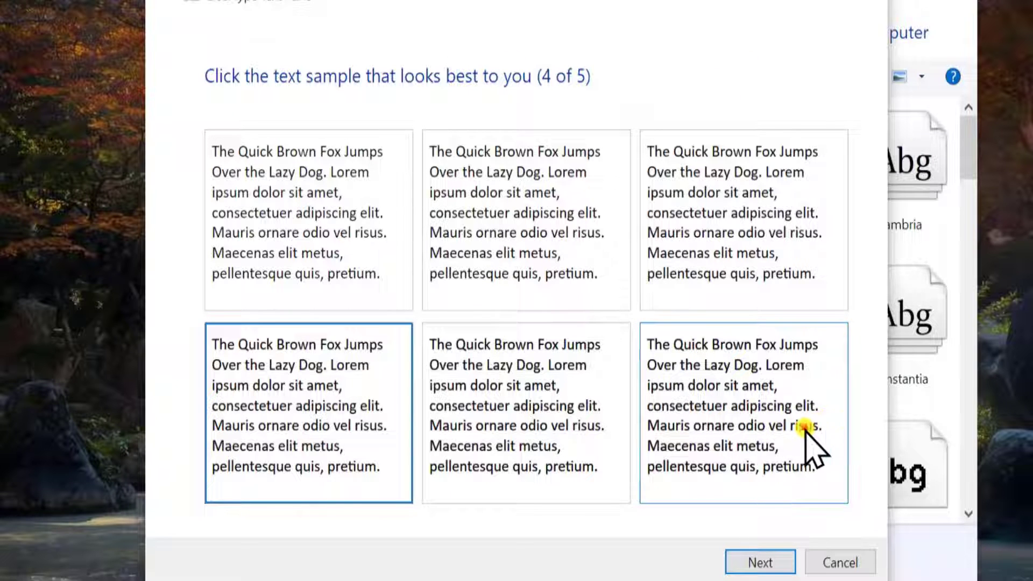
click(525, 219)
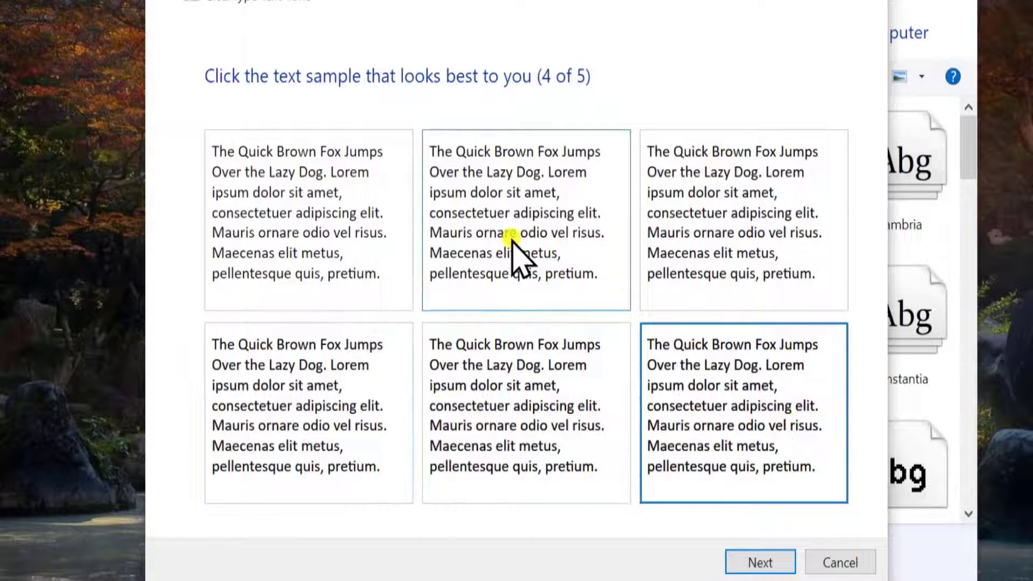
click(526, 220)
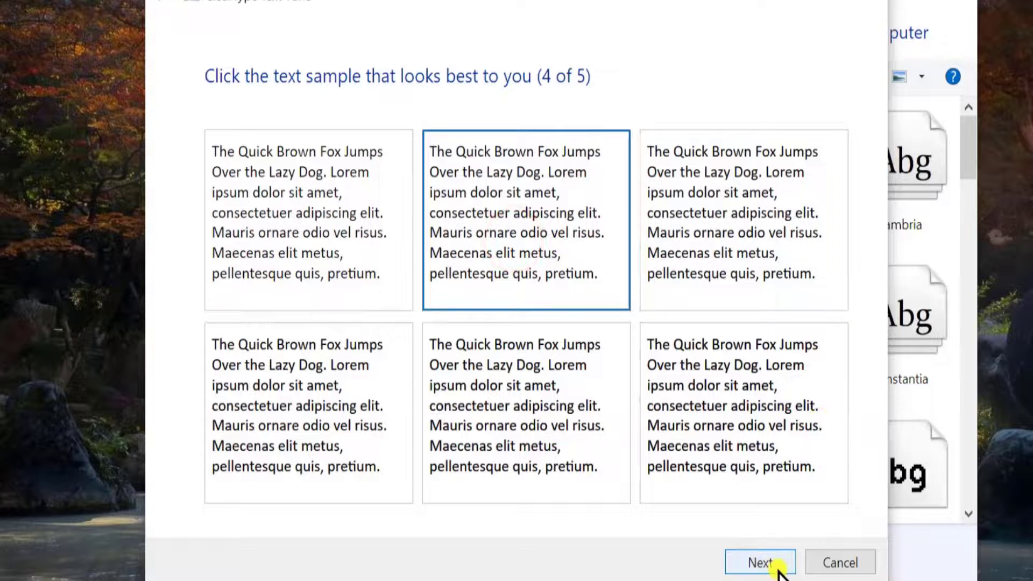
click(759, 562)
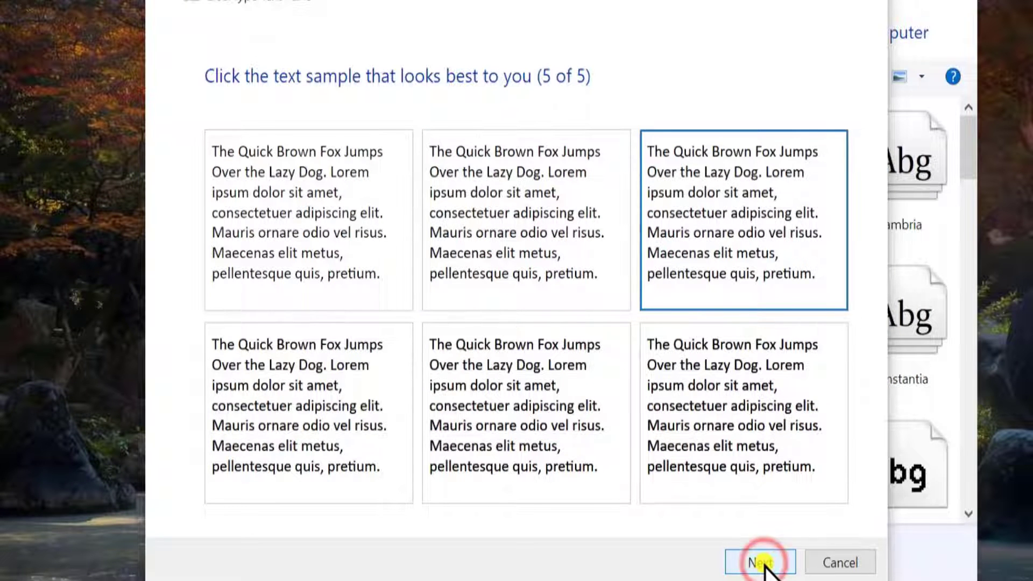
Accept the step 5 sample, finish the tuner and close the Fonts window
click(759, 561)
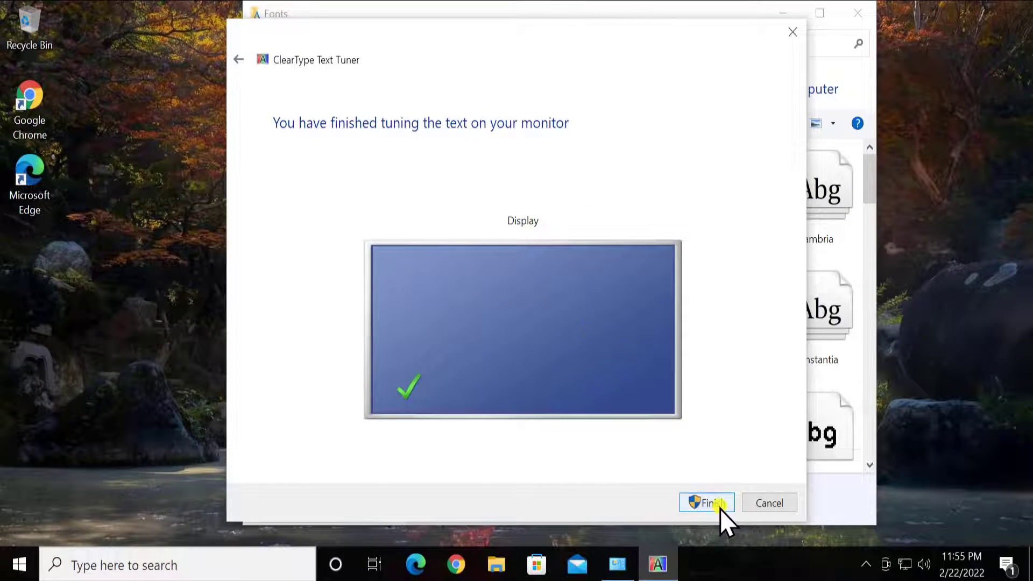
click(706, 502)
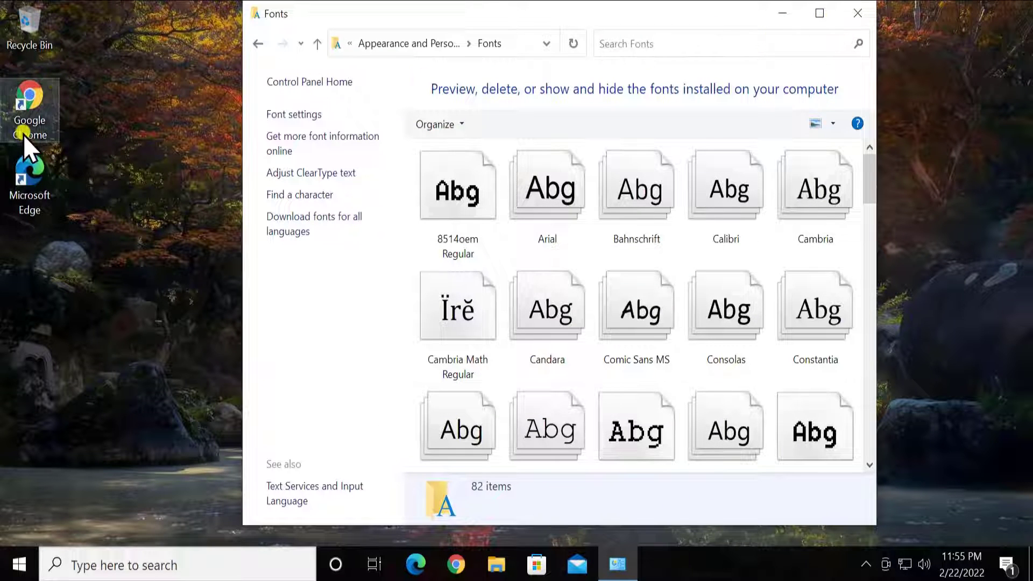
click(858, 13)
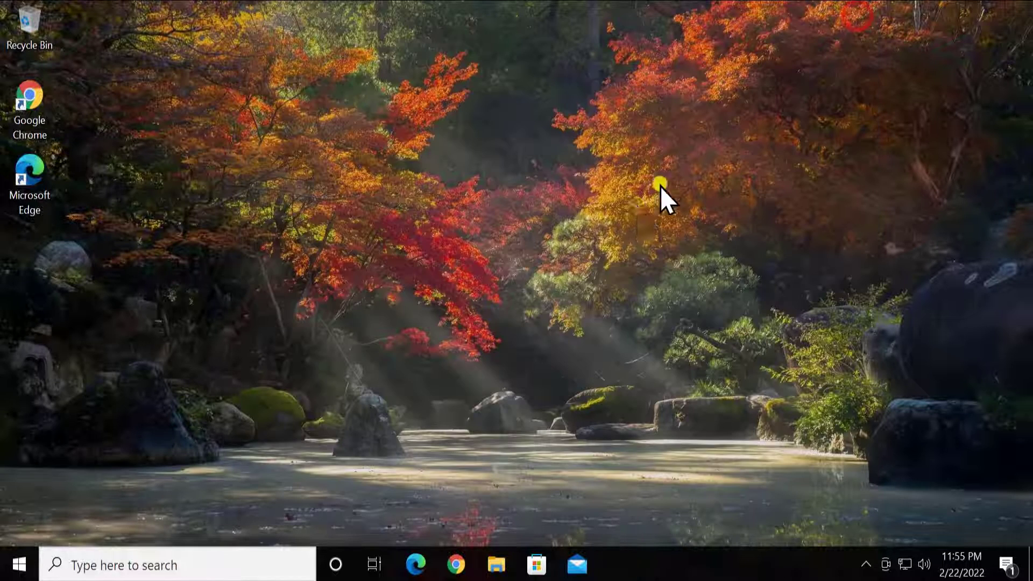
mouse_move(541, 251)
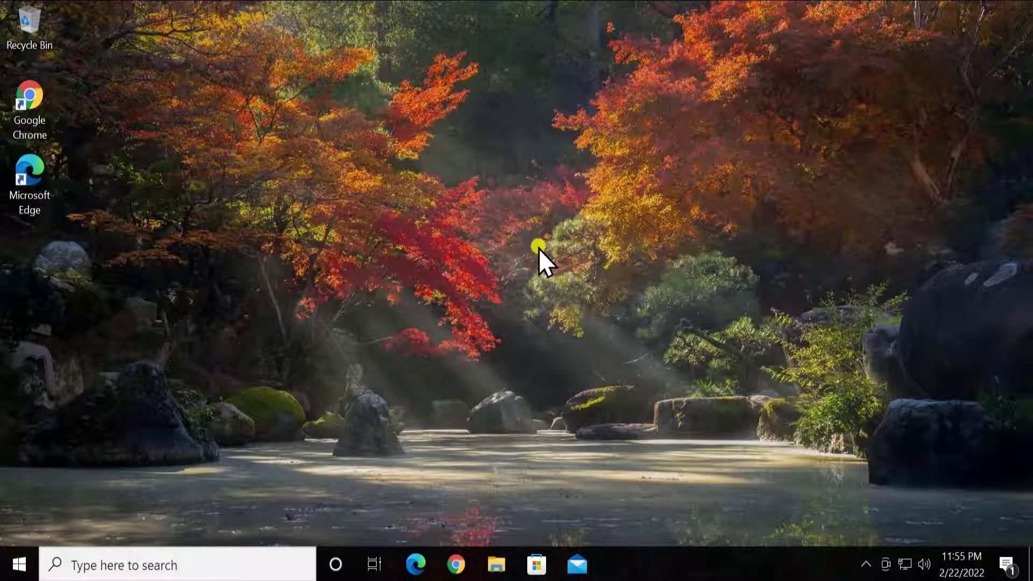